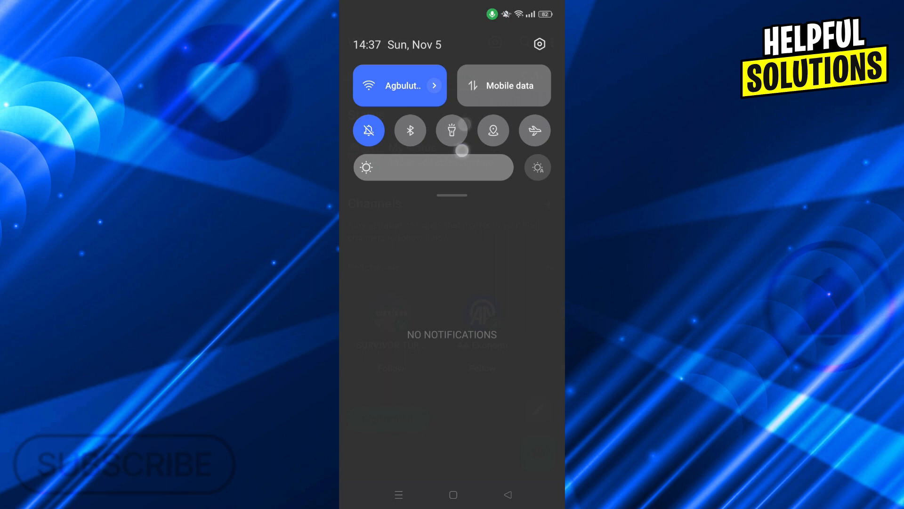
Dismiss Quick Settings and bring up WhatsApp Messenger's Play Store listing
scroll("down", 3)
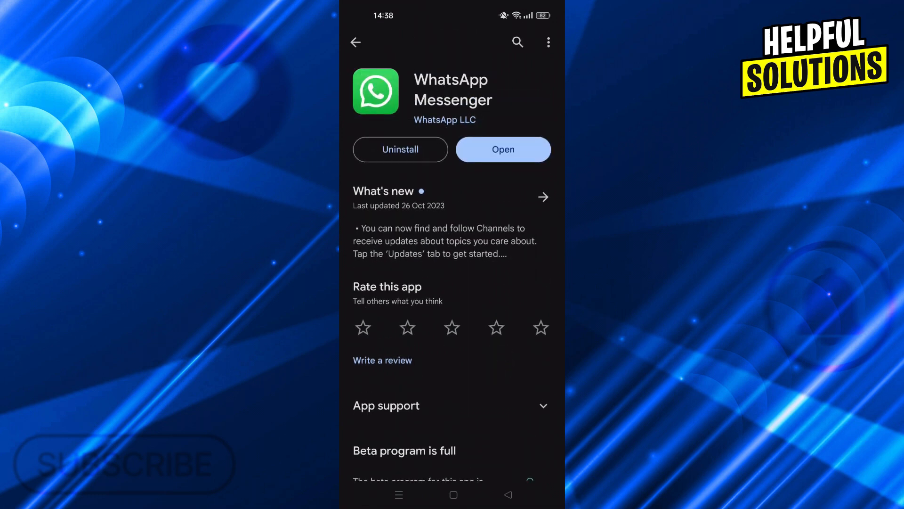
Leave WhatsApp's Play Store page for the Settings app's main category list
scroll("down", 3)
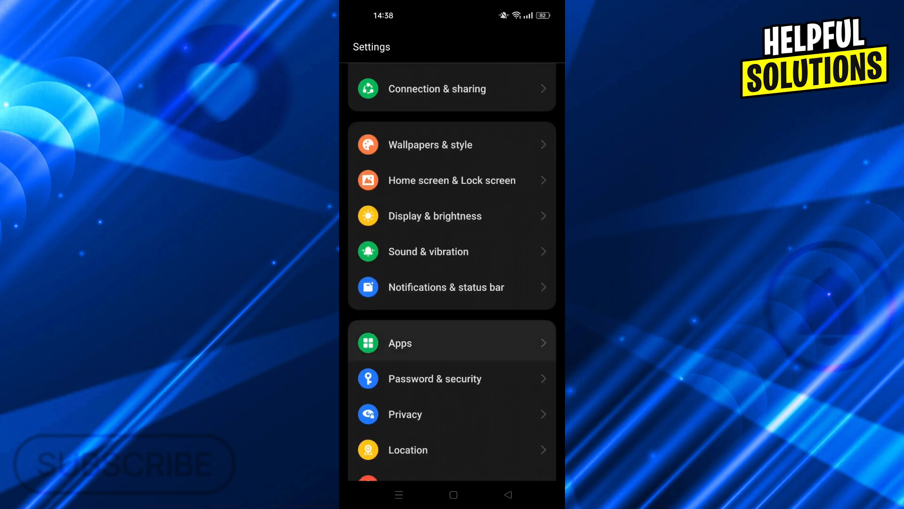
Navigate Apps > App management to WhatsApp's App info page
left_click(400, 343)
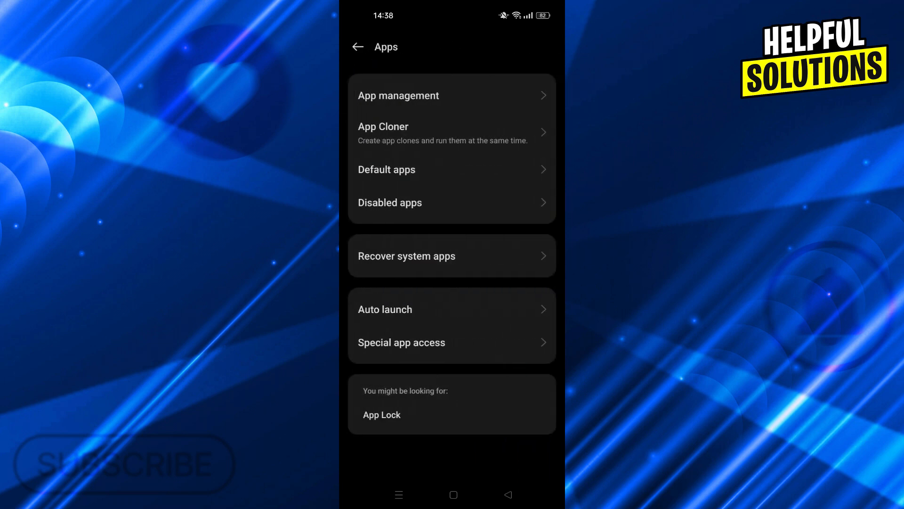
left_click(452, 96)
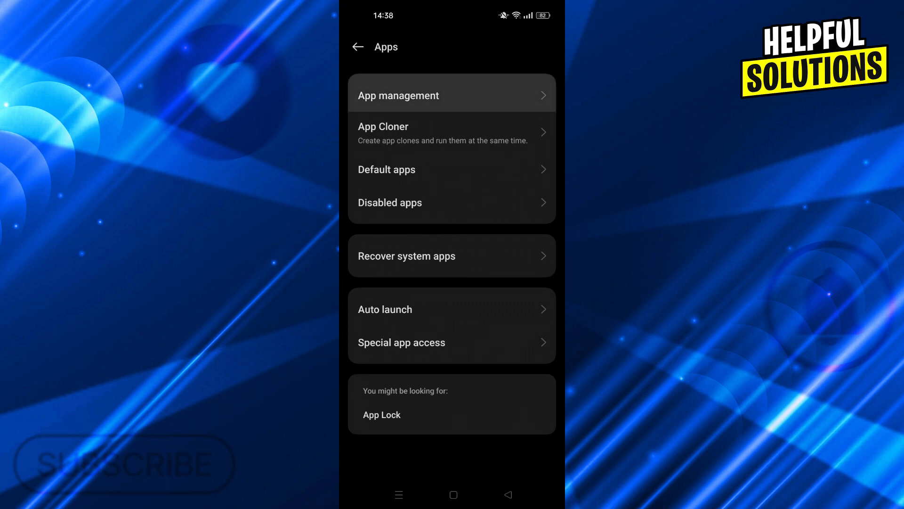
left_click(452, 95)
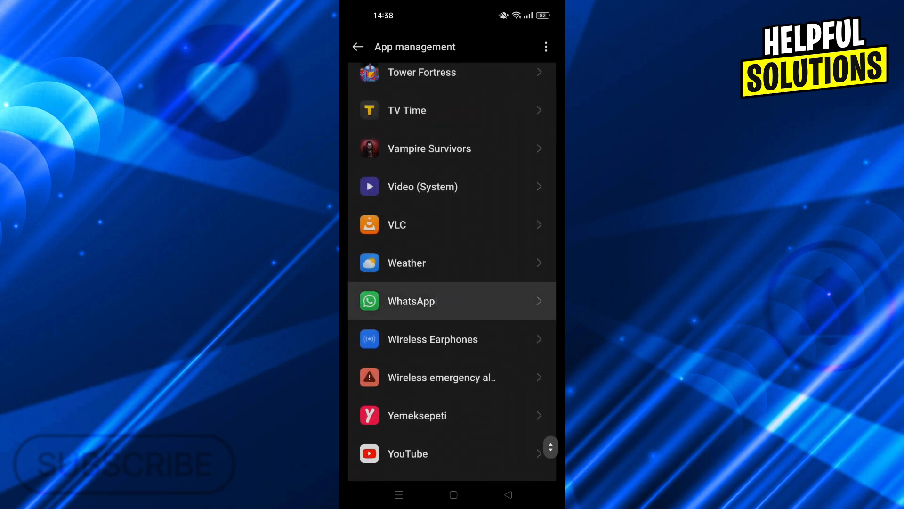
left_click(452, 301)
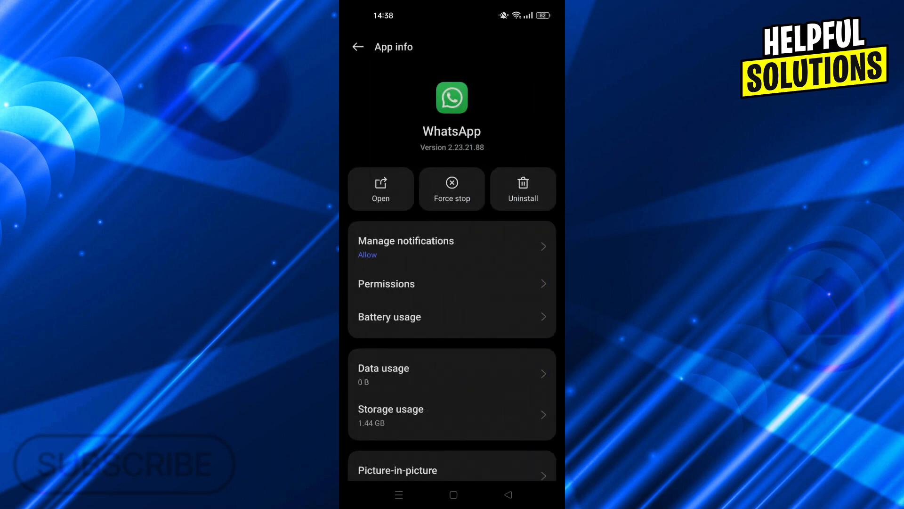
Check WhatsApp's storage usage and clear its cache
left_click(391, 409)
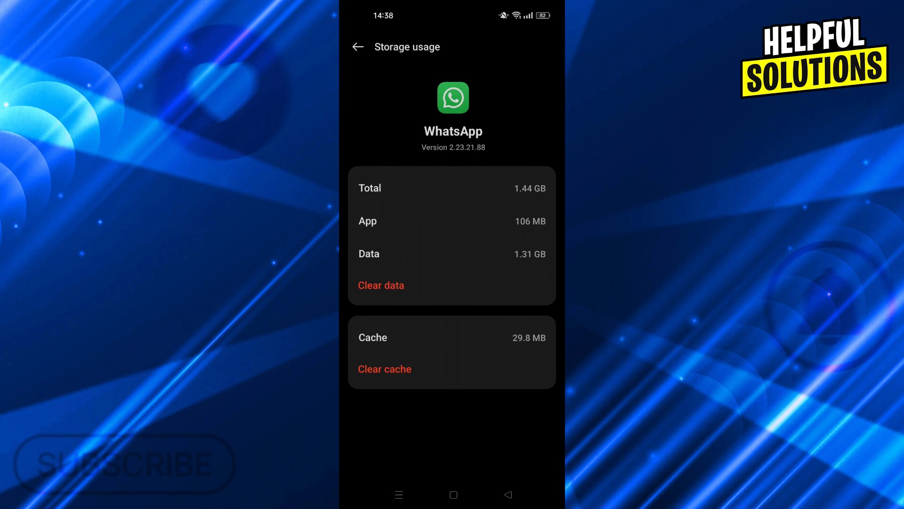
left_click(506, 494)
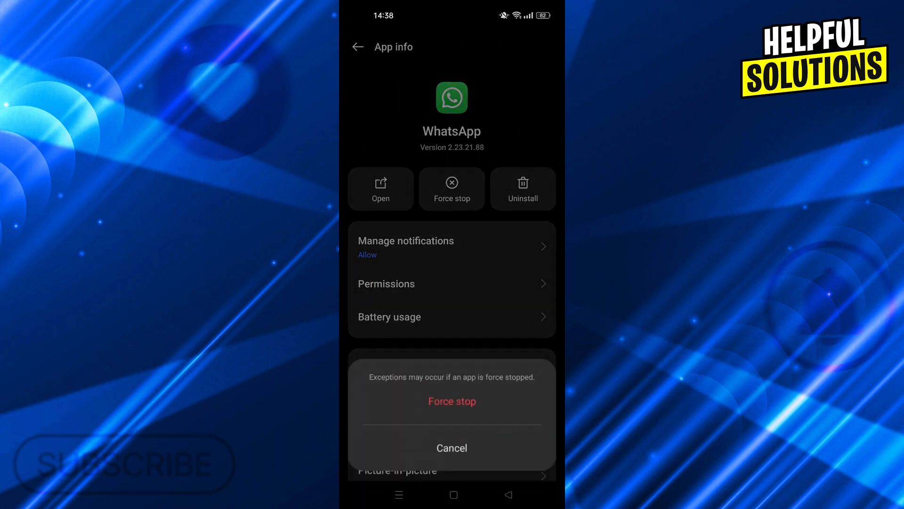
Confirm force stopping WhatsApp, then relaunch it from its Play Store listing
left_click(452, 401)
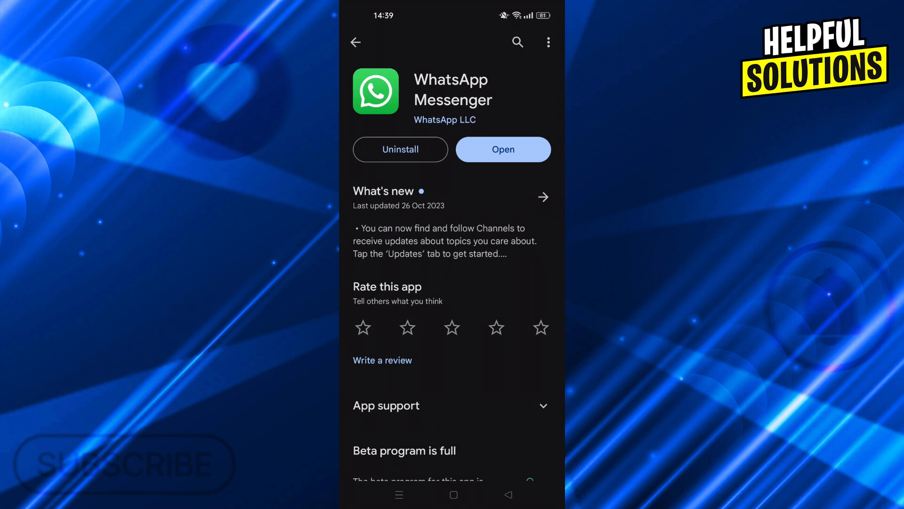
left_click(503, 149)
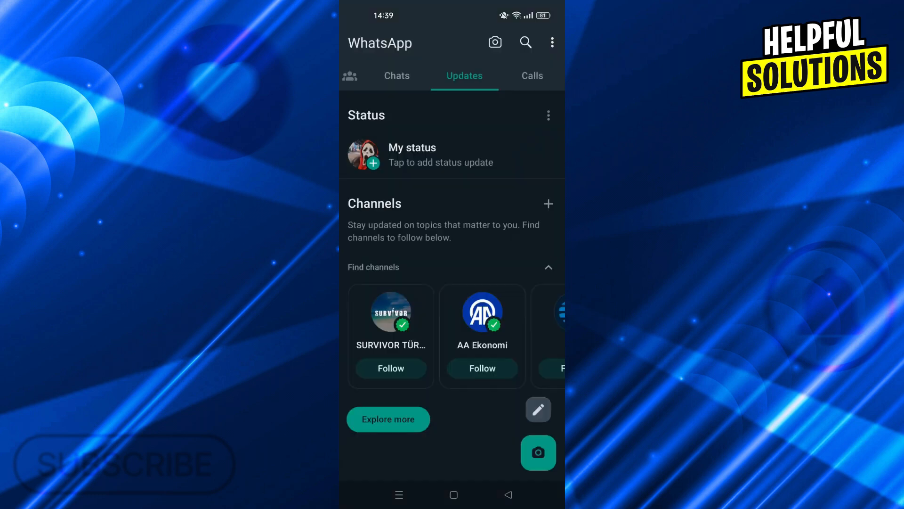